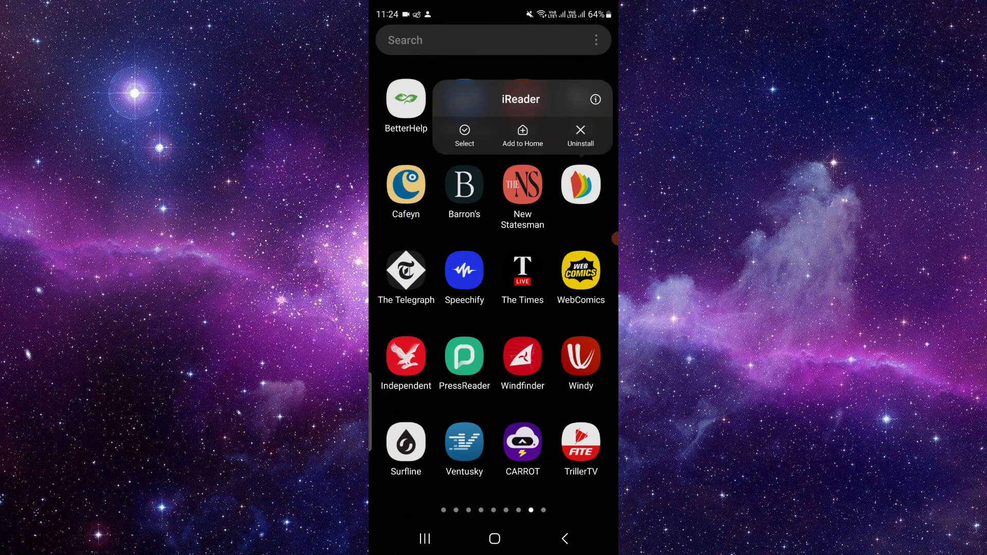
Launch iReader from the app drawer, then return to the home screen
click(579, 184)
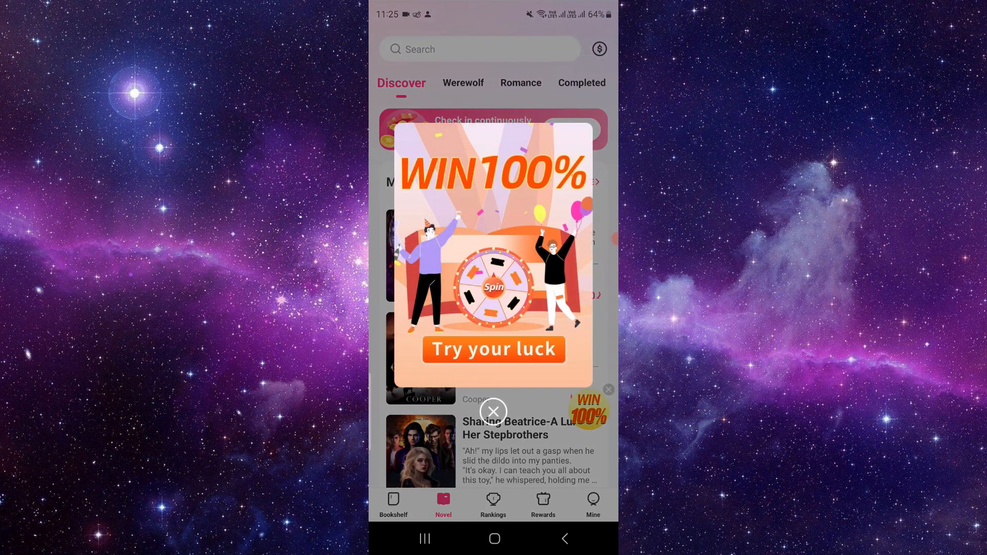
click(493, 411)
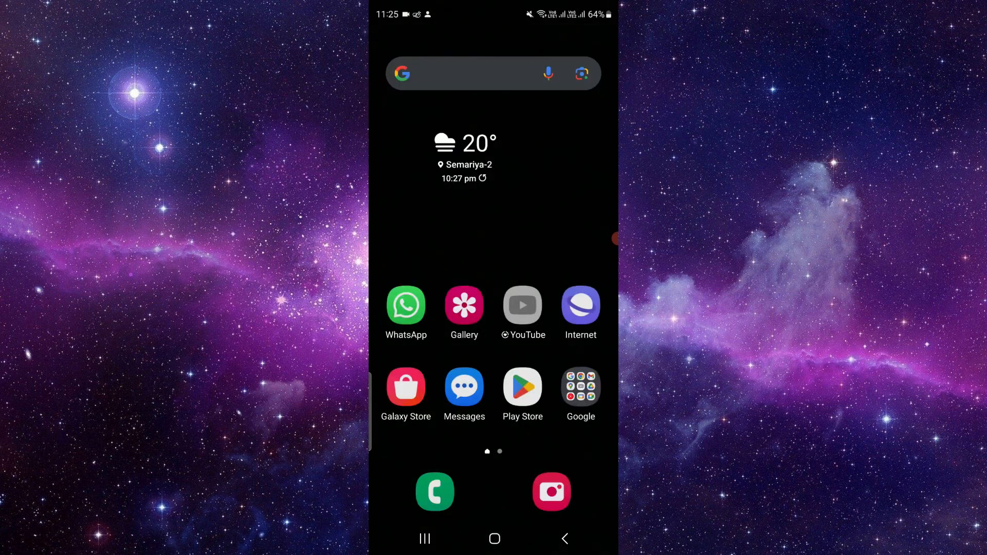
Launch the Play Store and reach Payments and subscriptions via the account menu
click(522, 386)
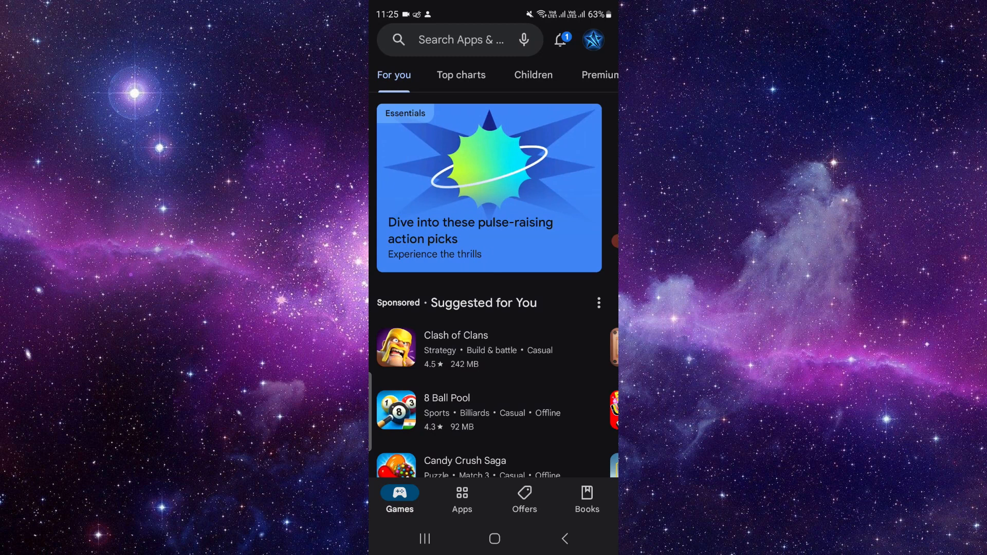
click(592, 40)
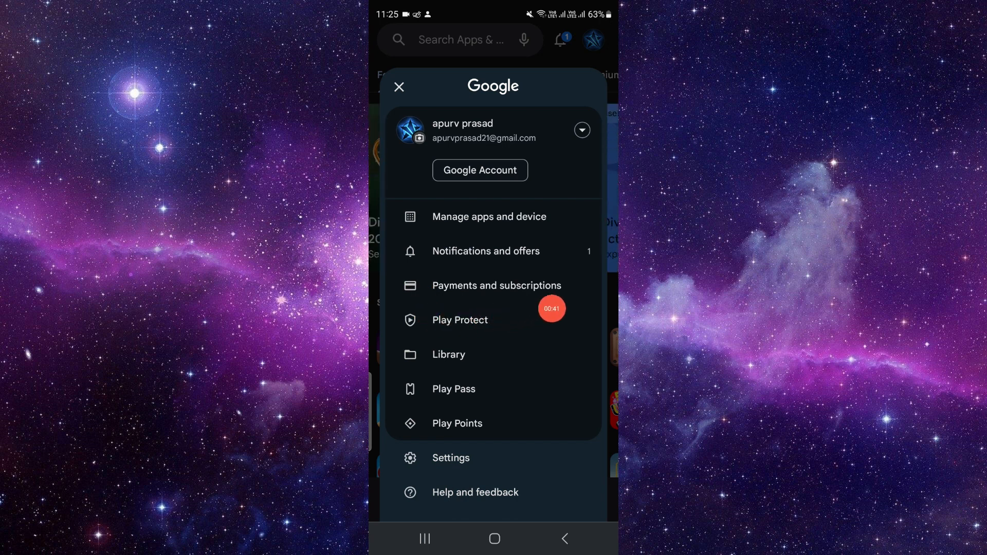
click(497, 285)
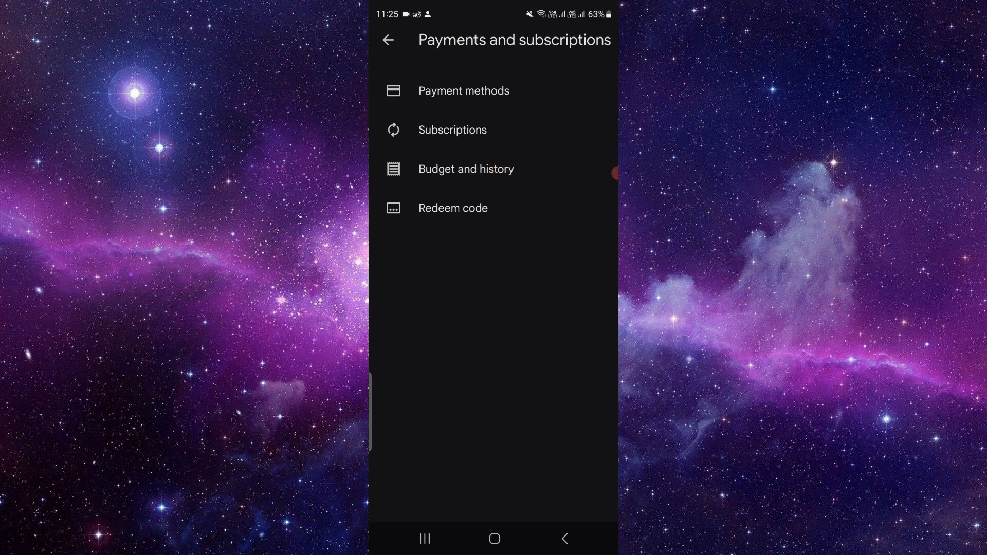
View the Subscriptions list (no active, expired Canva Pro), then go home via Recents
click(452, 130)
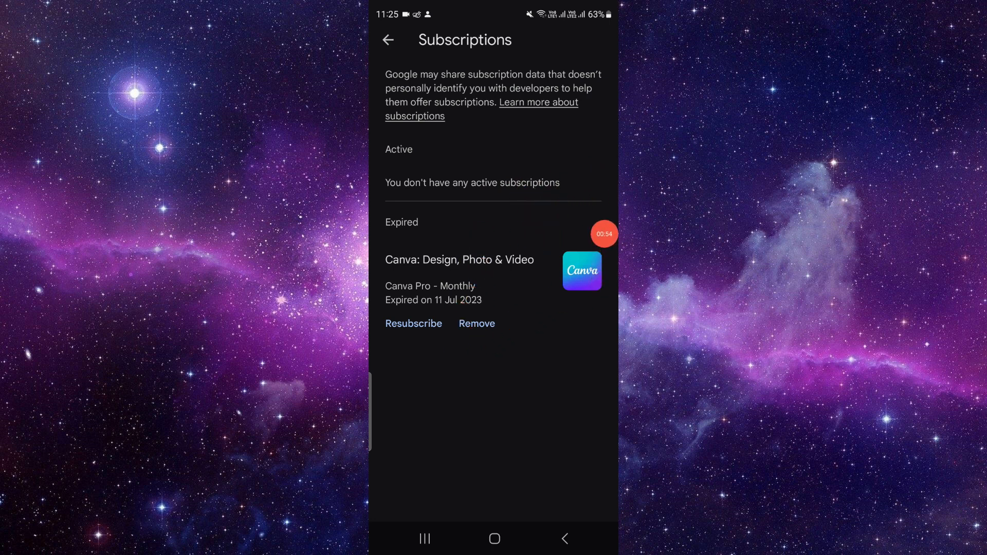
click(476, 323)
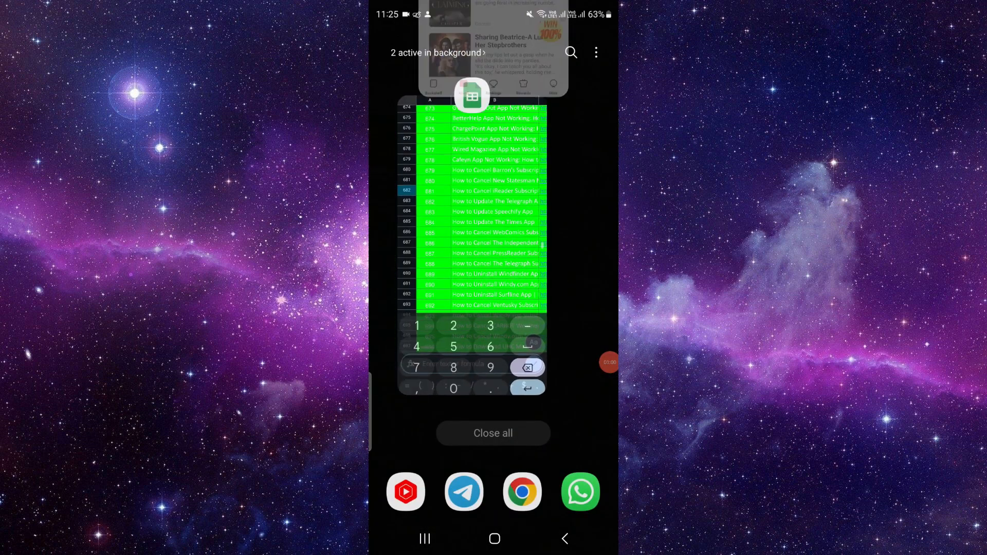
click(495, 539)
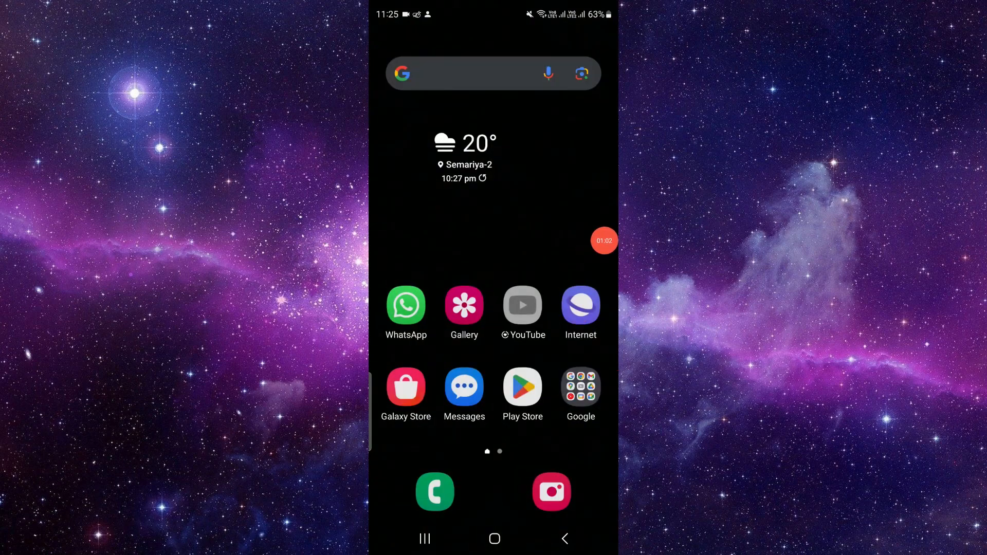